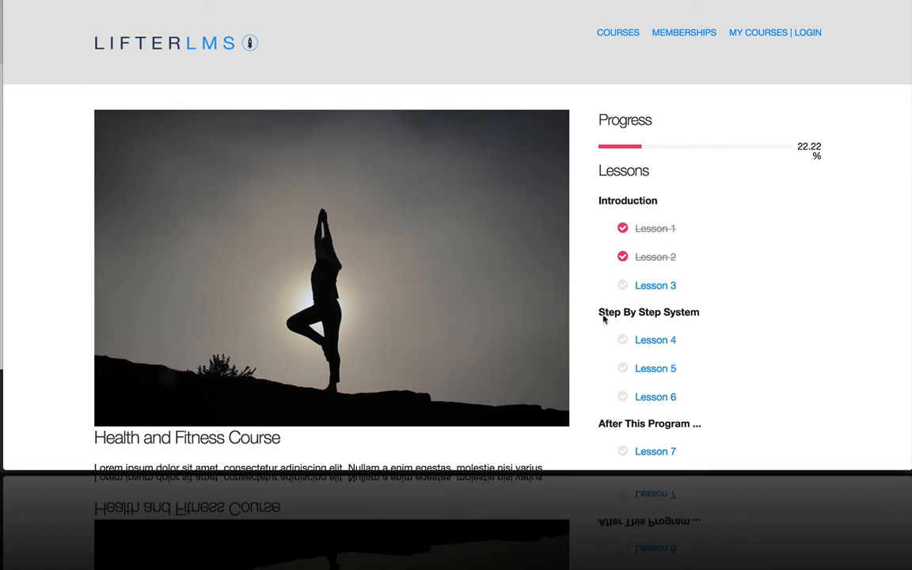
pyautogui.moveTo(655, 285)
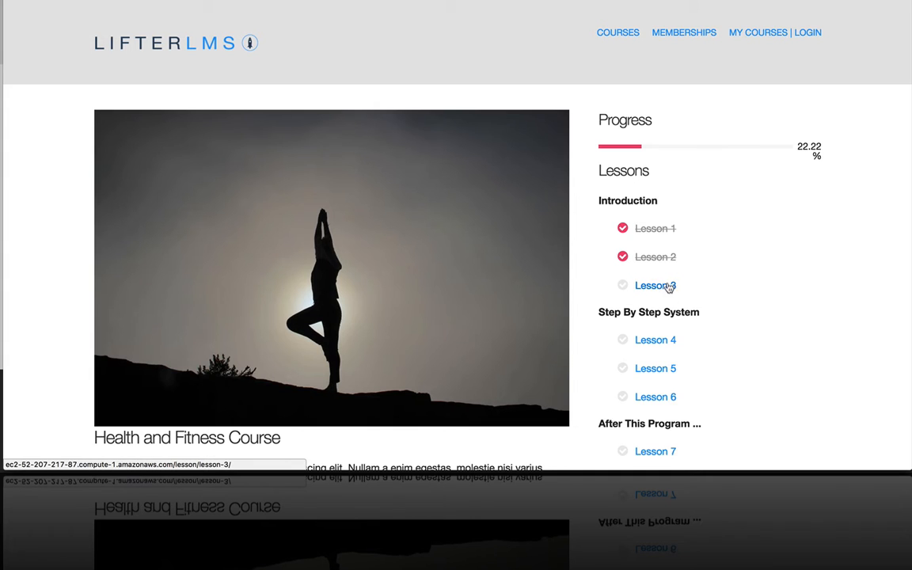
pyautogui.moveTo(650, 286)
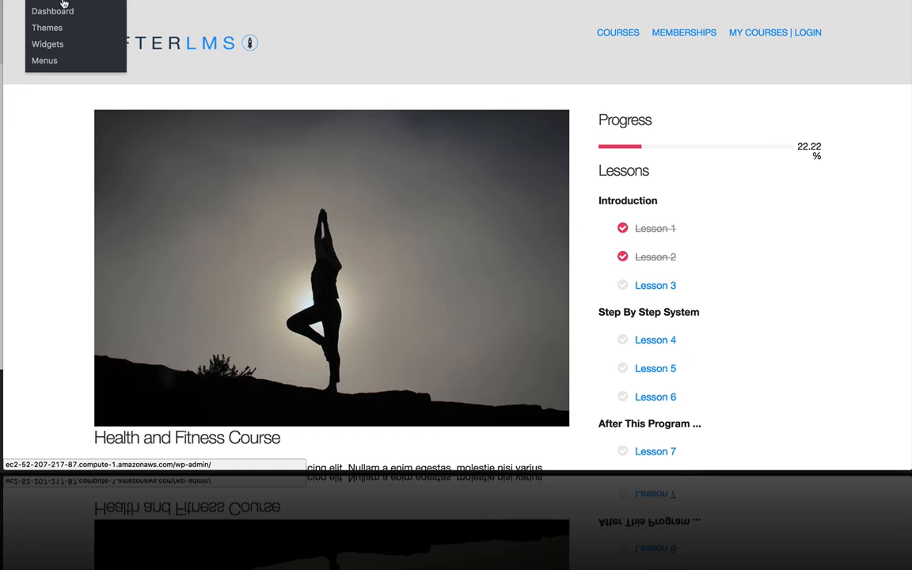
# - Go from the site dashboard to the empty LifterLMS Achievements list
pyautogui.click(53, 11)
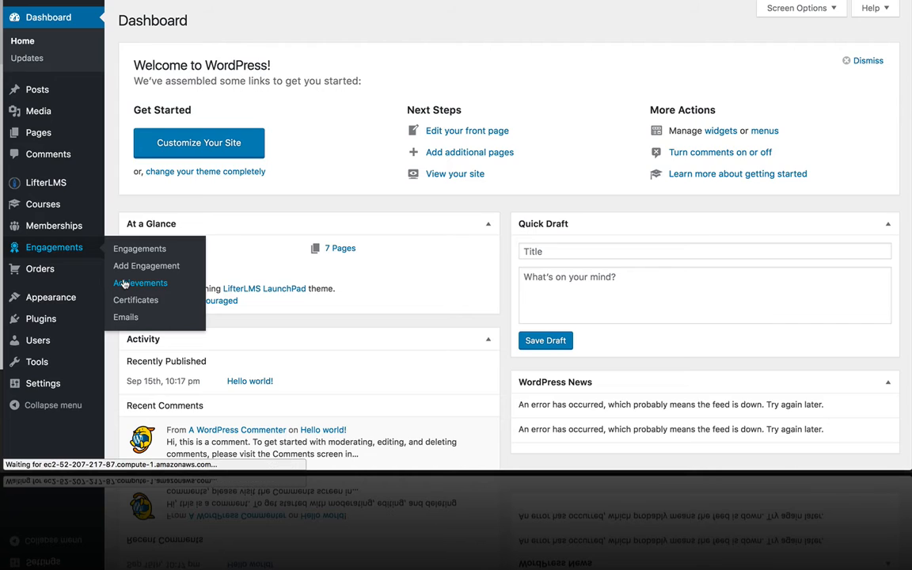
pyautogui.click(140, 282)
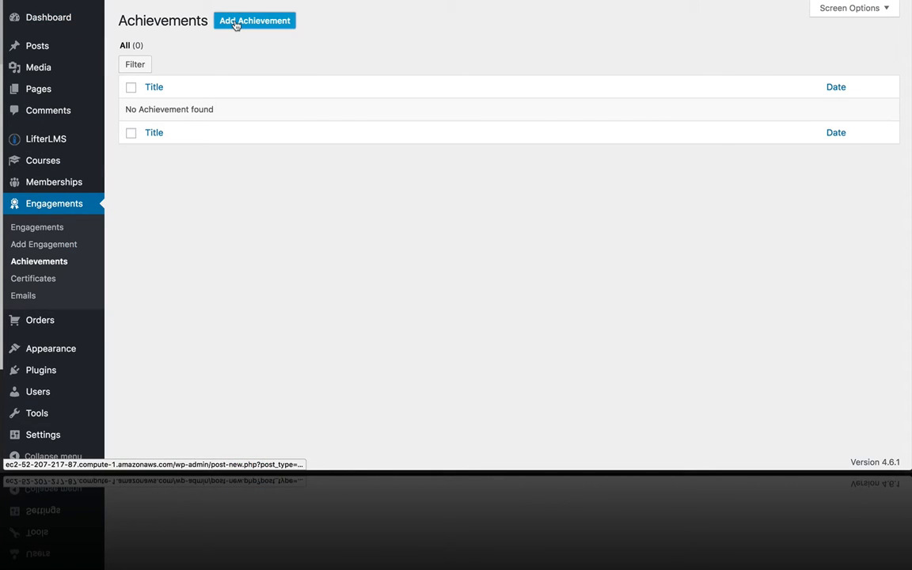
# - Create draft achievement 'Lesson 3 Success' with heading 'You did it!' and content 'Keep going!'
pyautogui.click(254, 21)
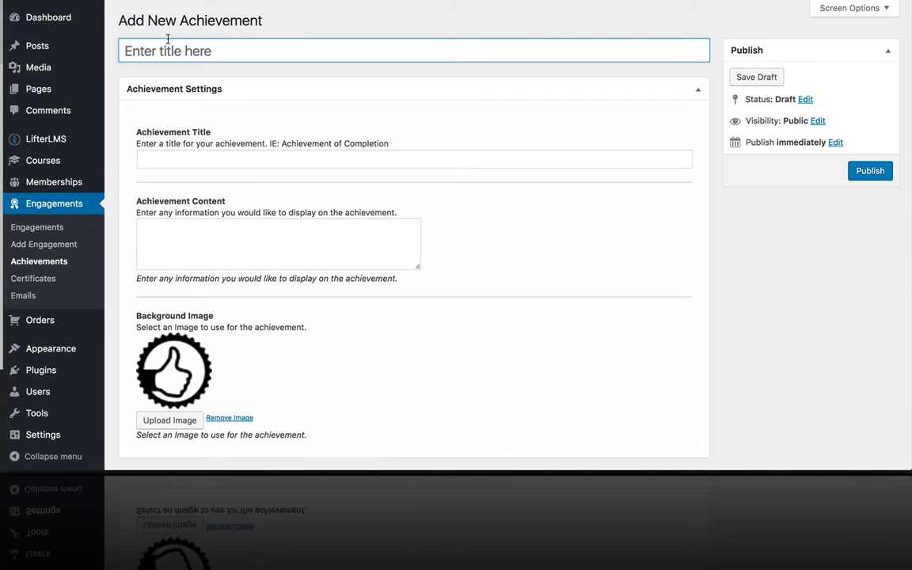
pyautogui.write('Lesson 3')
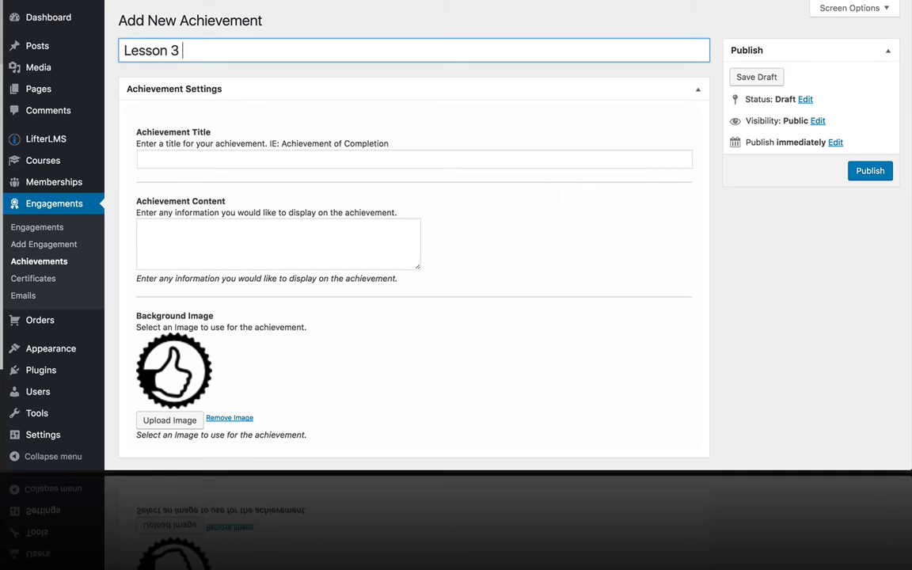
pyautogui.write('S')
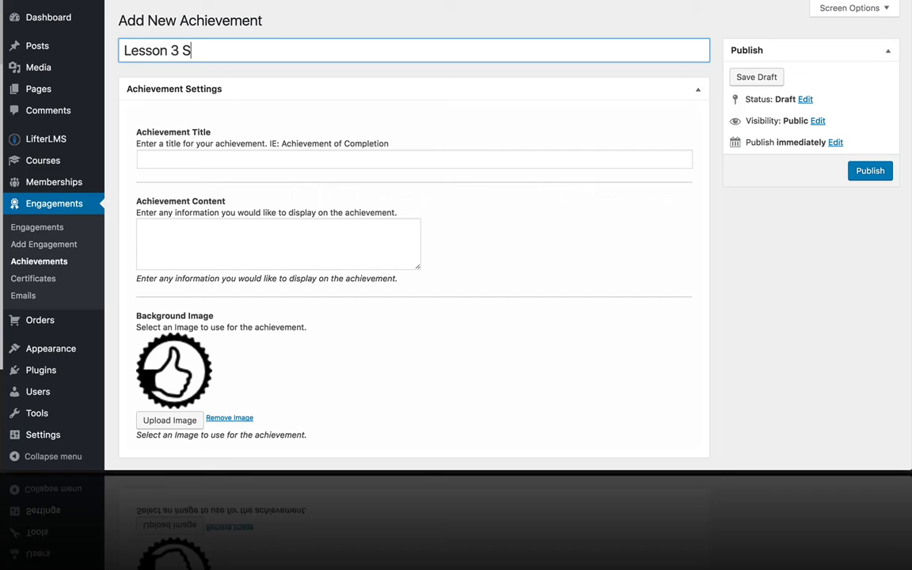
pyautogui.write('uccess')
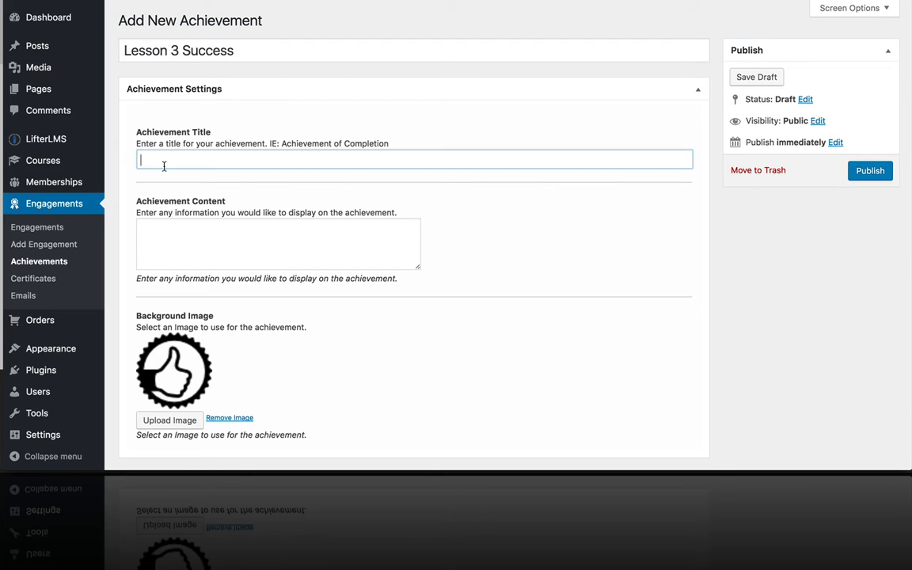
pyautogui.write('You did it!')
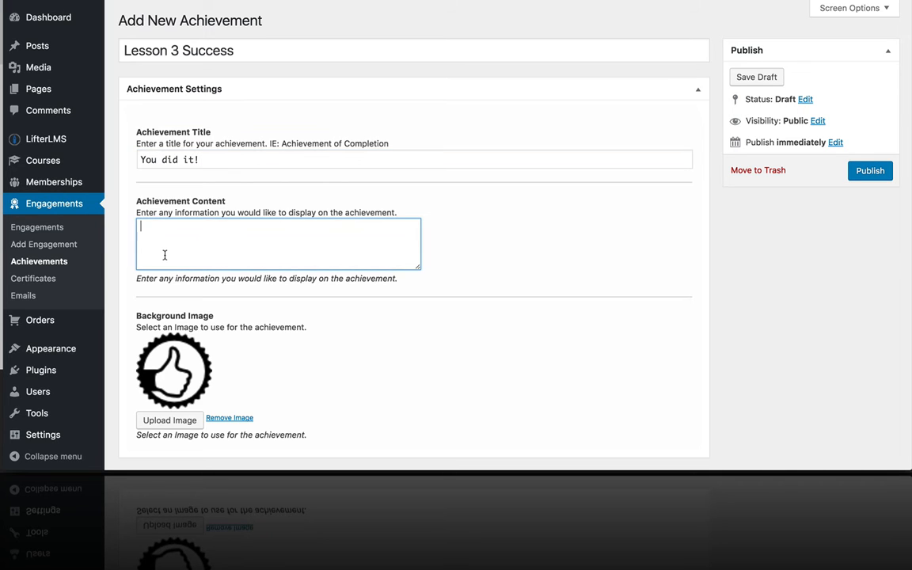
pyautogui.write('Keep going!')
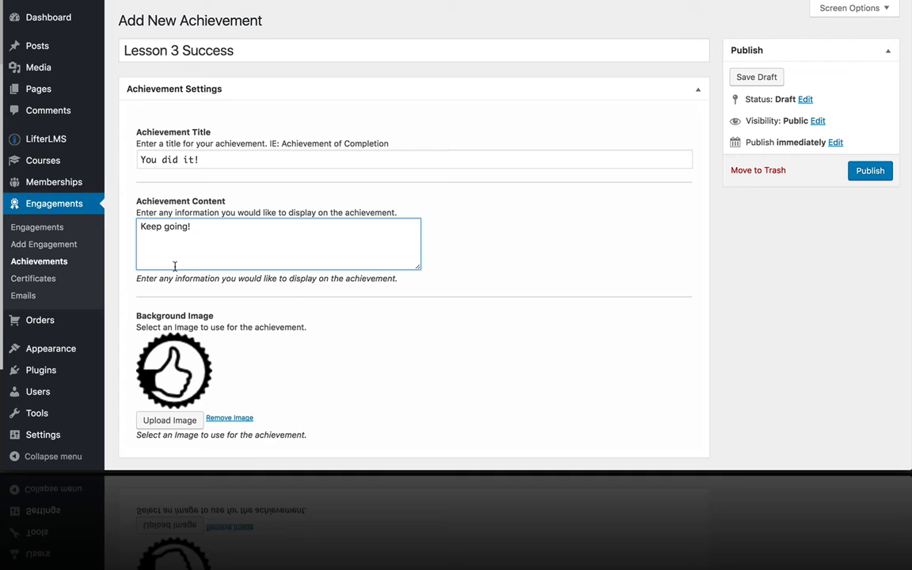
pyautogui.scroll(-3)
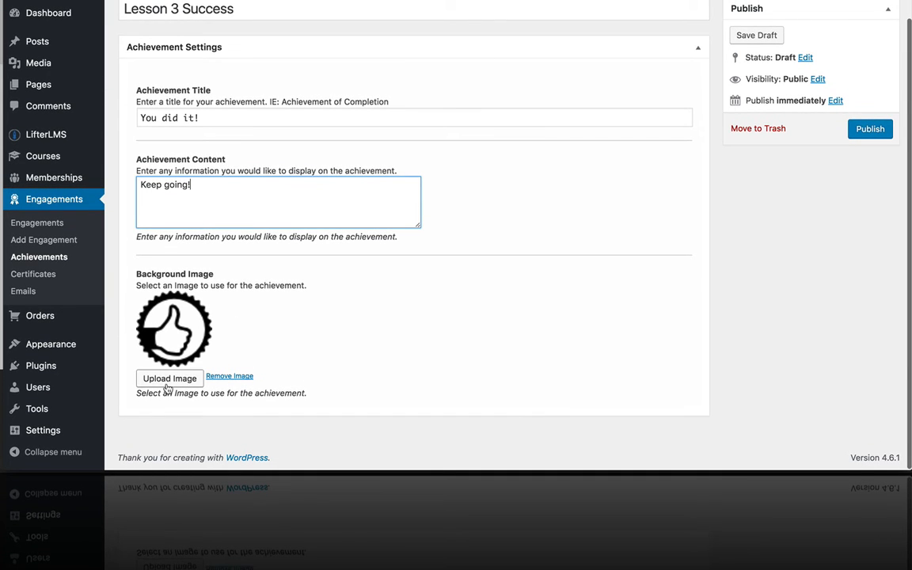
# - Set the green trophy badge from the Media Library as the achievement's background image
pyautogui.click(170, 378)
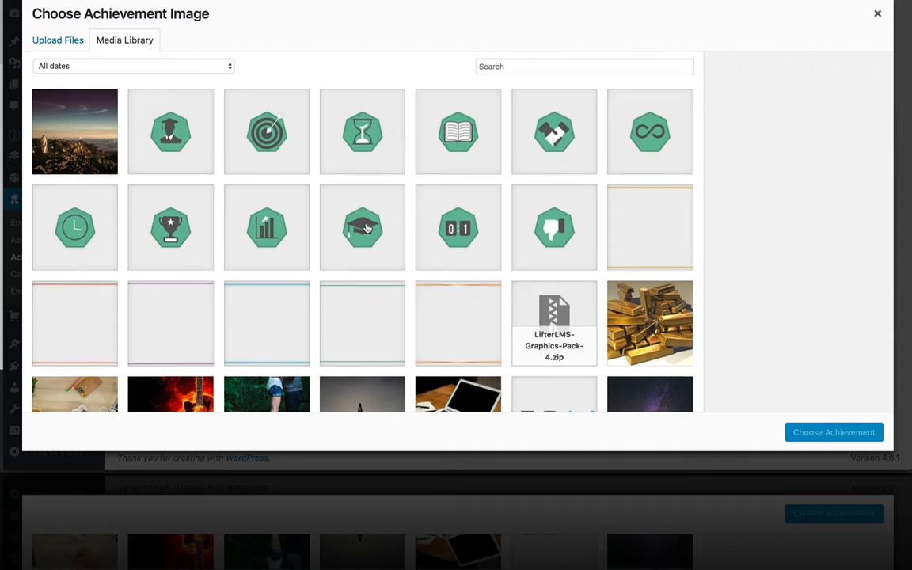
pyautogui.moveTo(189, 223)
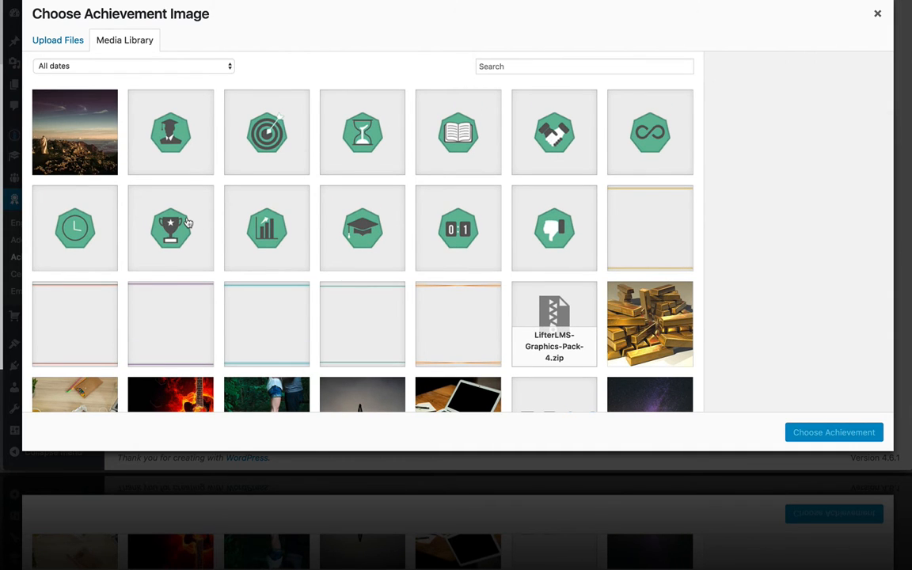
pyautogui.click(170, 228)
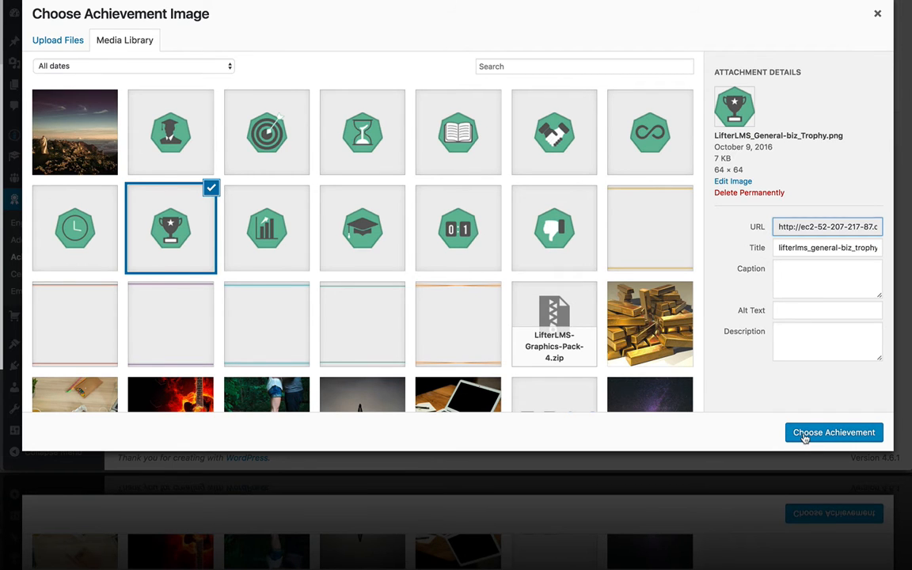
pyautogui.click(833, 432)
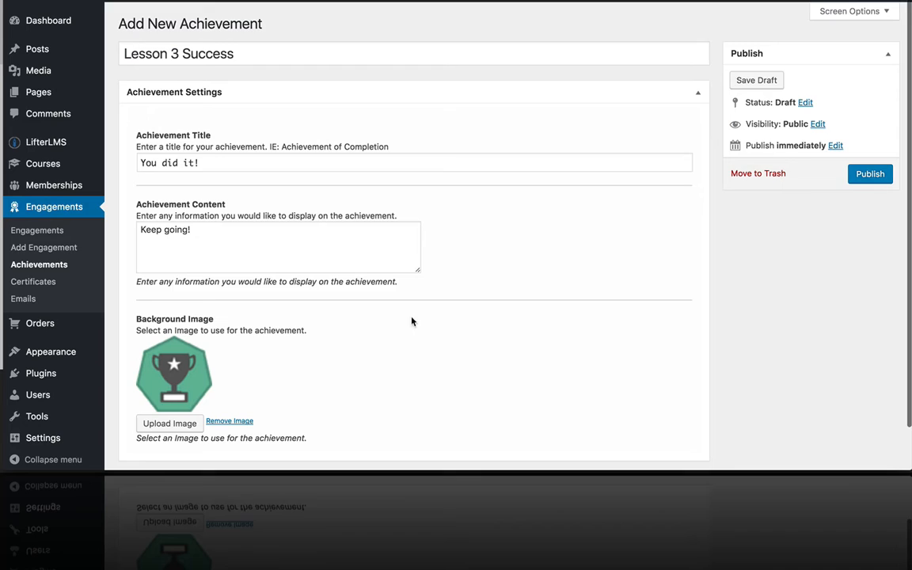
# - Publish the Lesson 3 Success achievement and start a blank new engagement
pyautogui.click(869, 174)
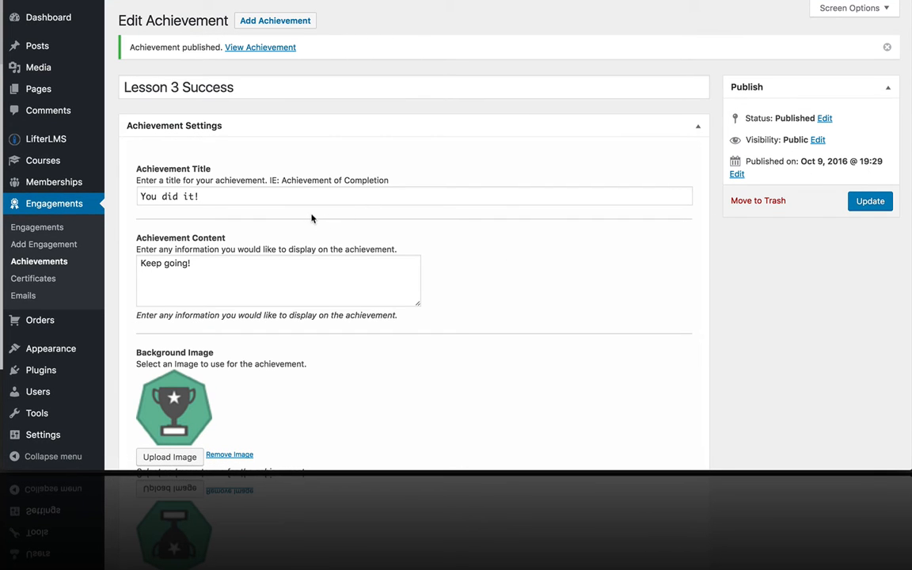
pyautogui.moveTo(33, 277)
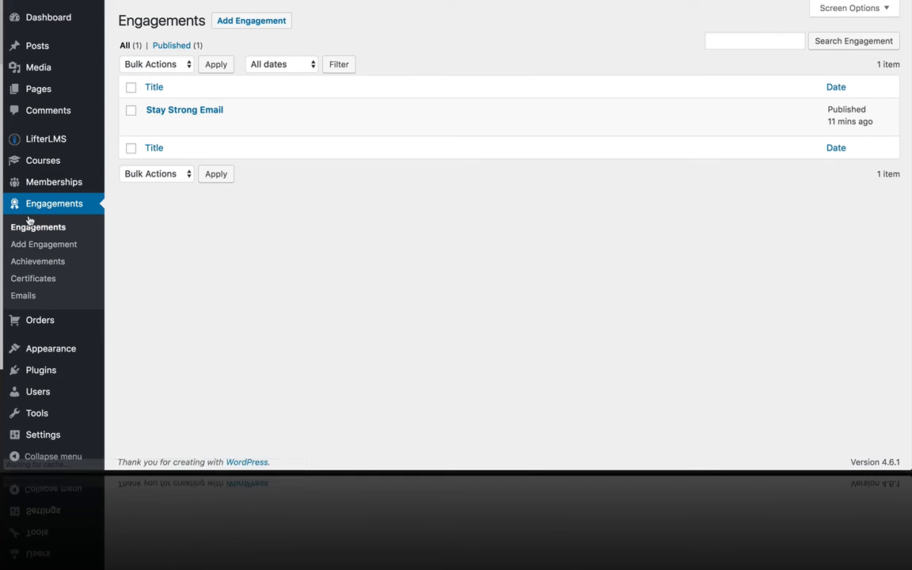
pyautogui.click(250, 20)
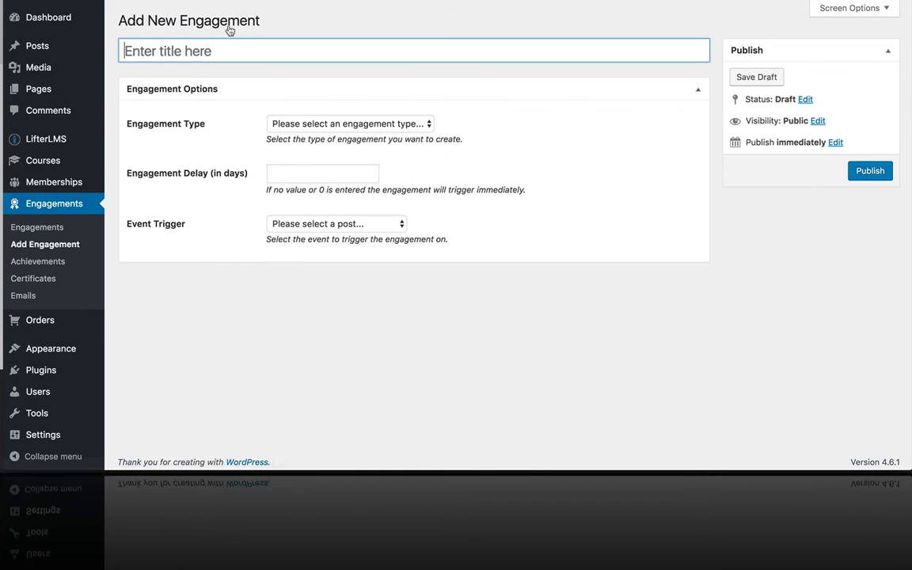
pyautogui.moveTo(160, 70)
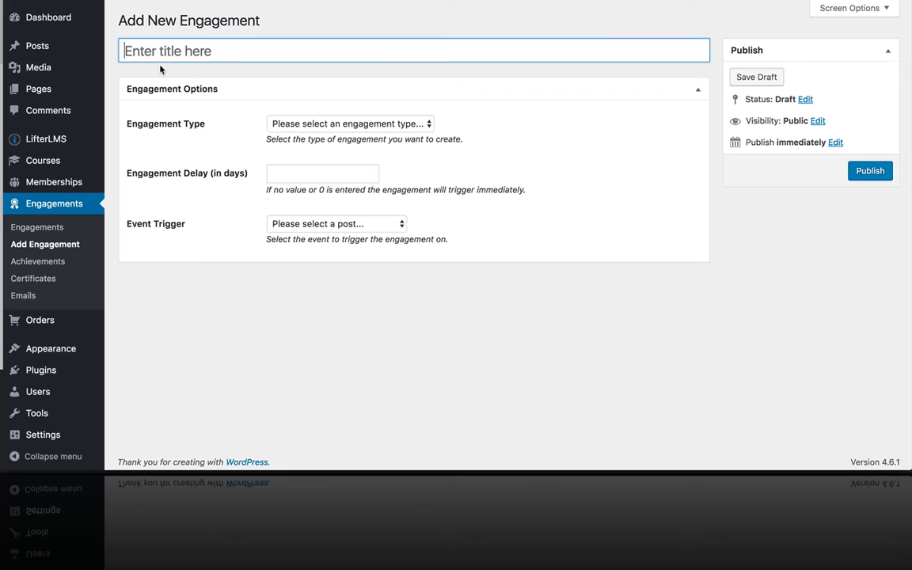
# - Title the engagement 'Lesson 3 Success Badge' and show its engagement type options
pyautogui.write('Lesson 3 Success')
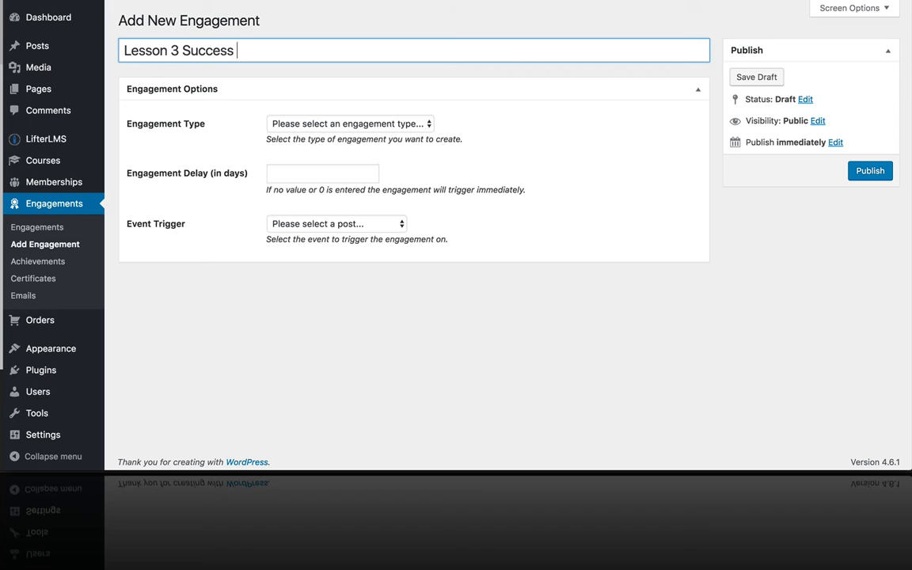
pyautogui.write('Badge')
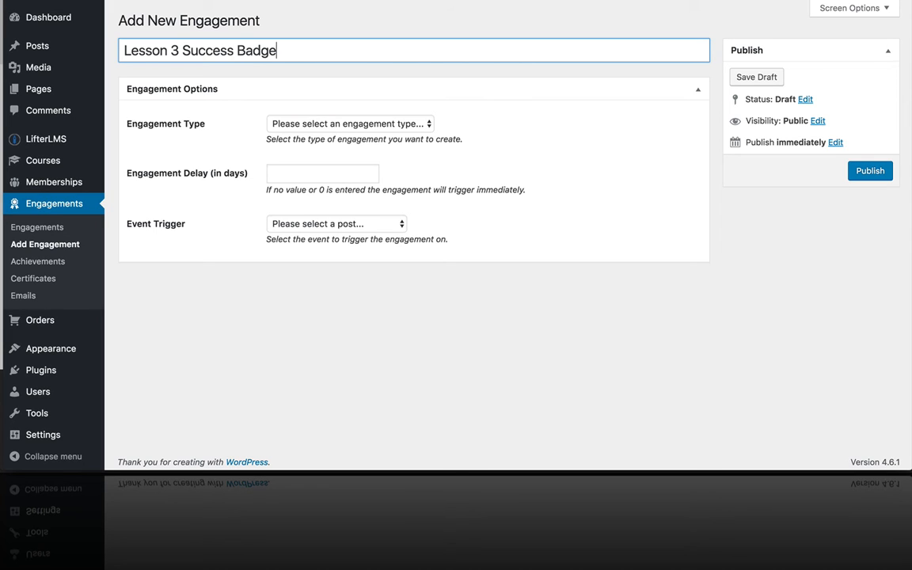
pyautogui.click(349, 123)
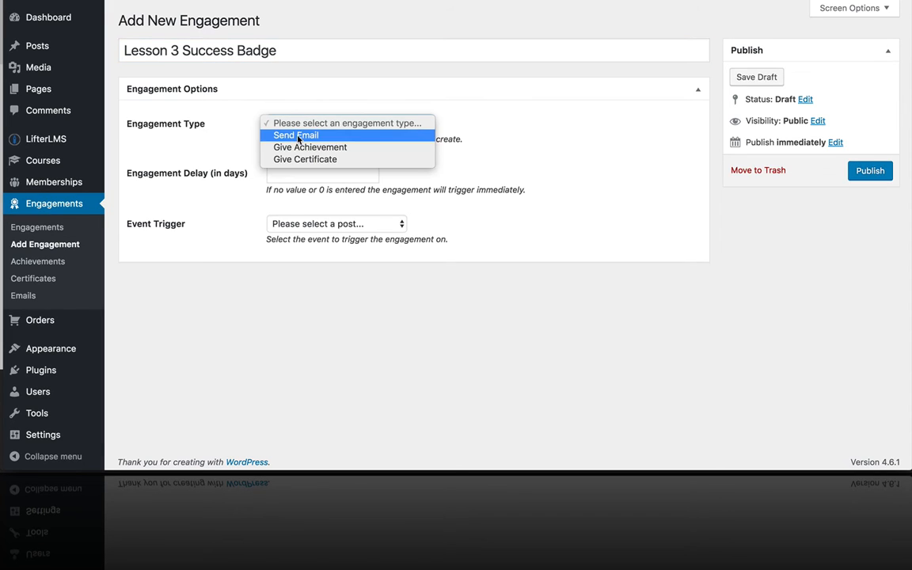
# - Make the engagement give the Lesson 3 Success achievement with a delay of 0
pyautogui.click(309, 146)
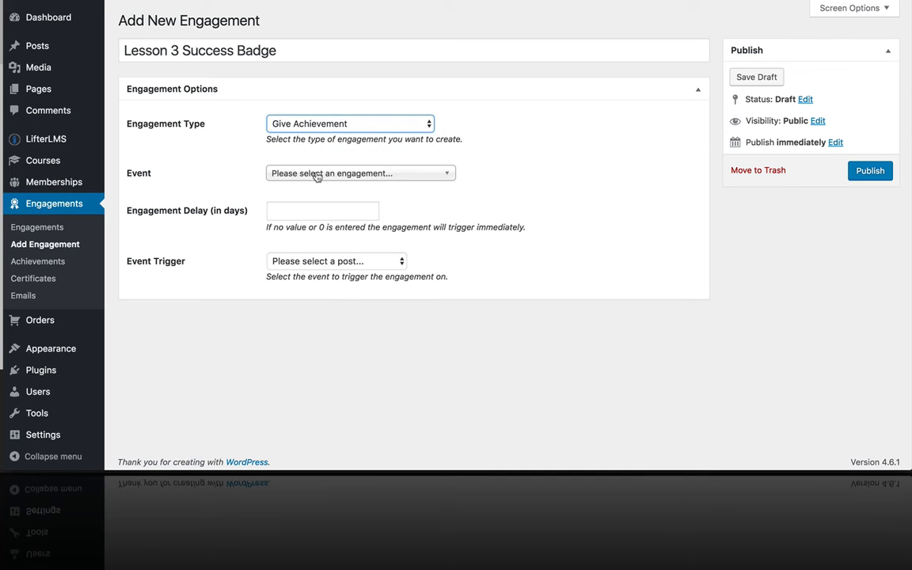
pyautogui.click(360, 172)
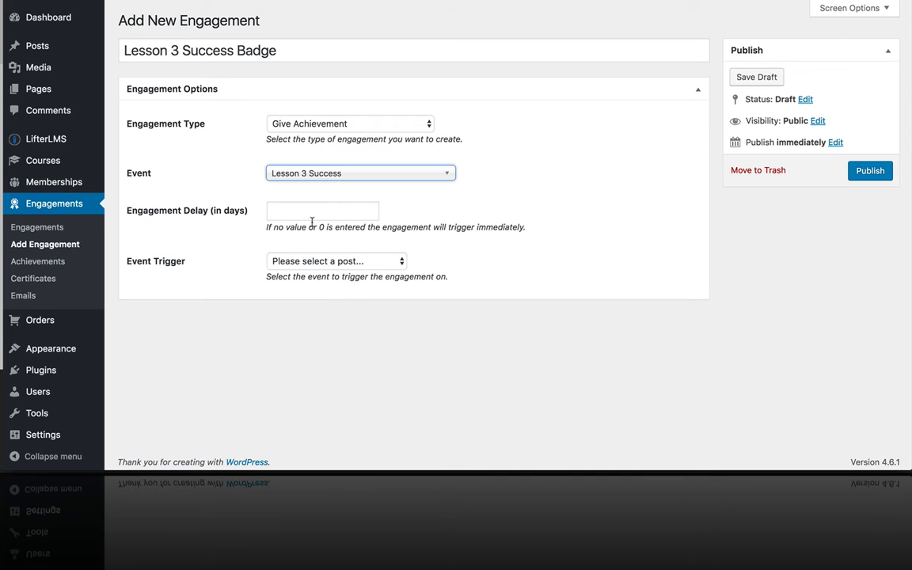
pyautogui.click(322, 211)
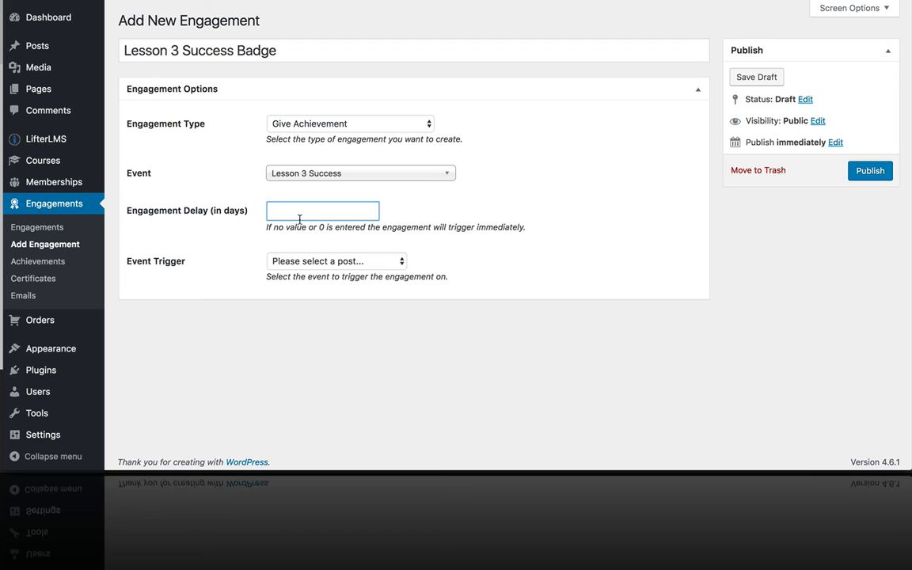
pyautogui.write('0')
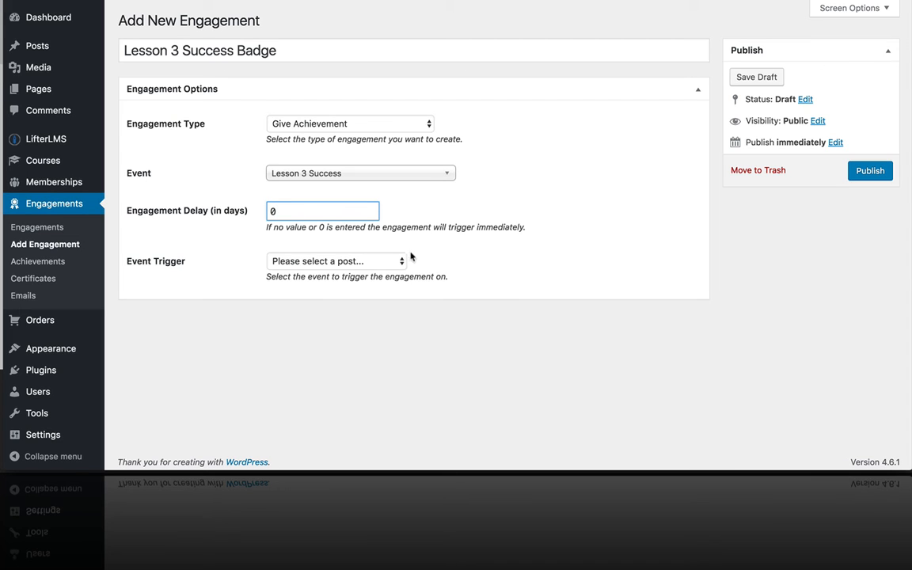
# - Trigger it on completing Lesson 3 of the Health and Fitness Course, and publish
pyautogui.click(334, 260)
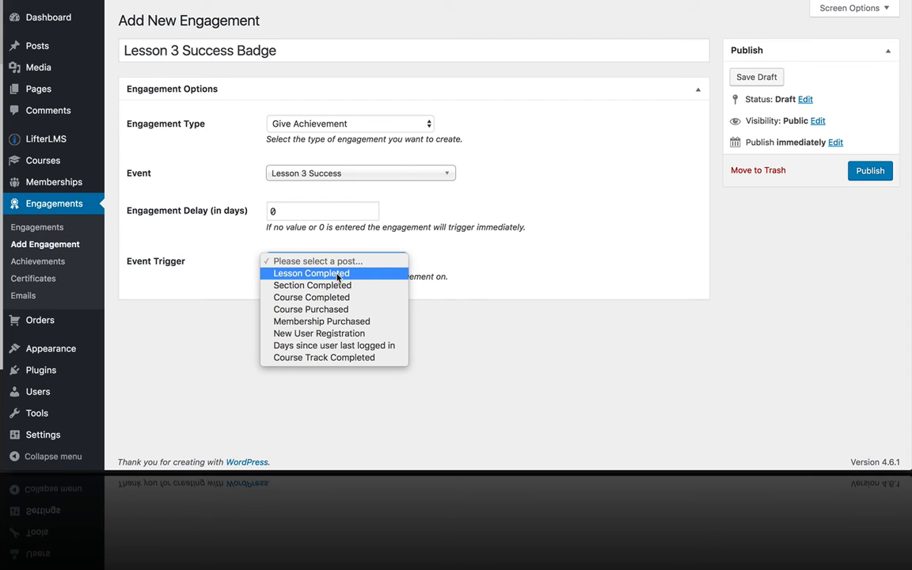
pyautogui.click(311, 273)
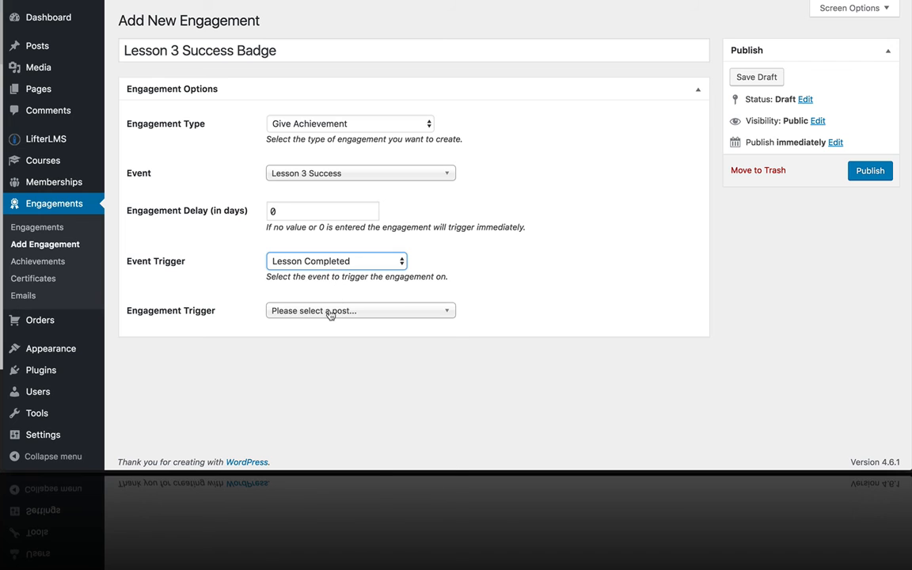
pyautogui.click(360, 310)
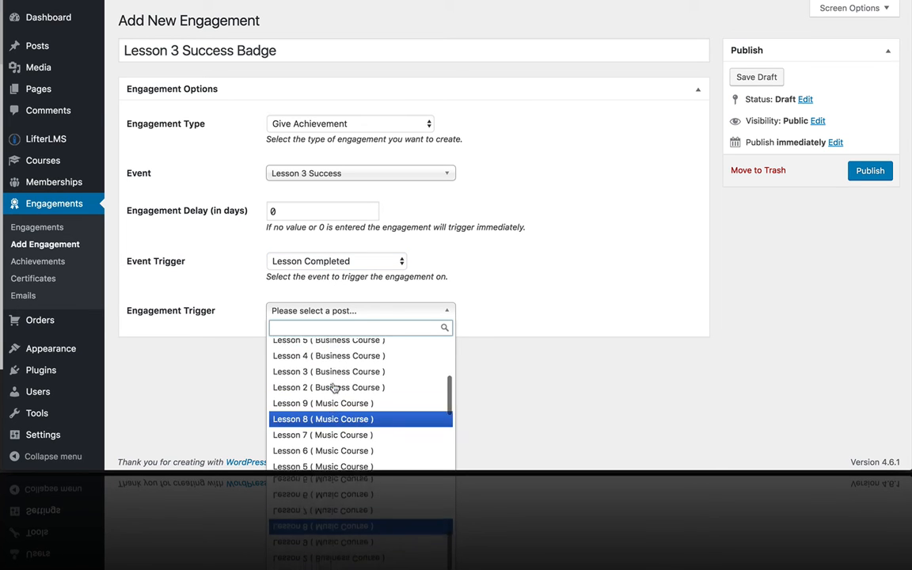
pyautogui.scroll(-3)
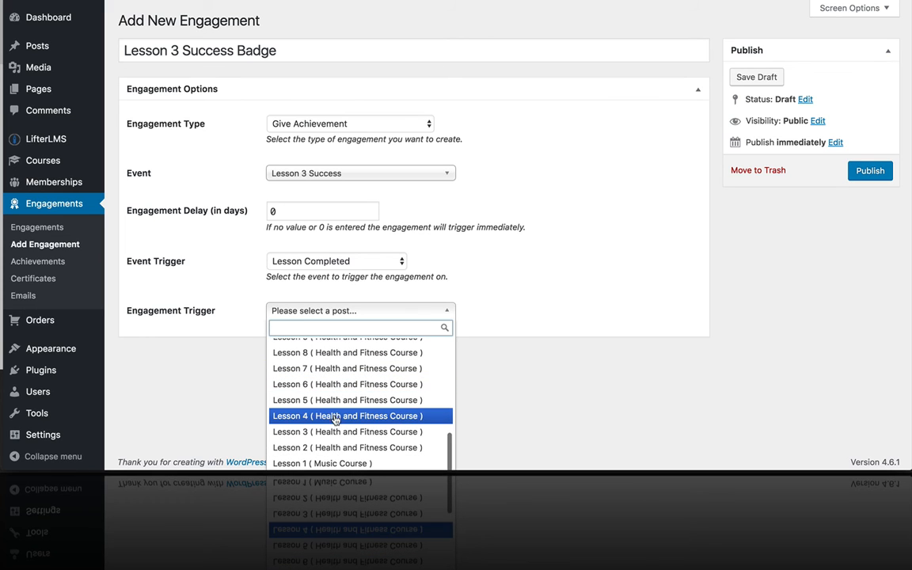
pyautogui.click(347, 431)
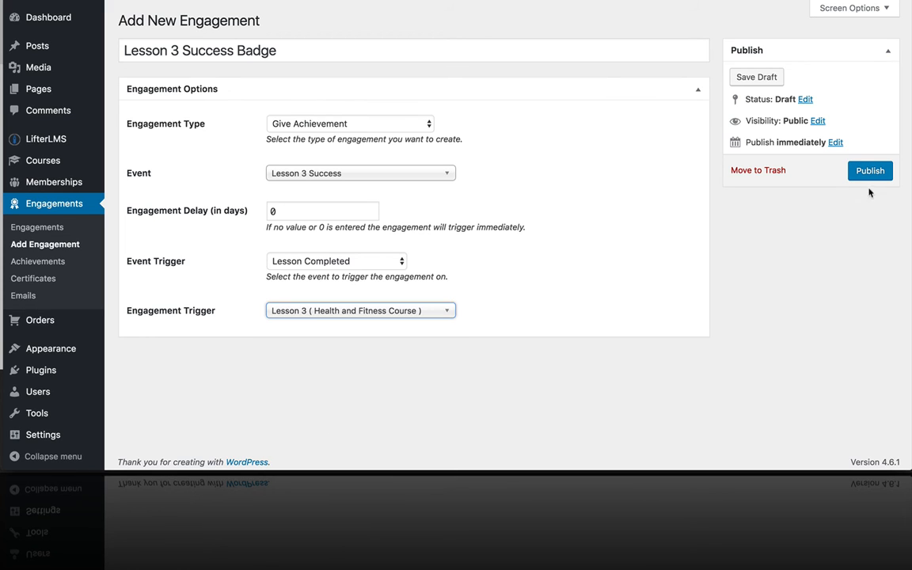
pyautogui.click(869, 170)
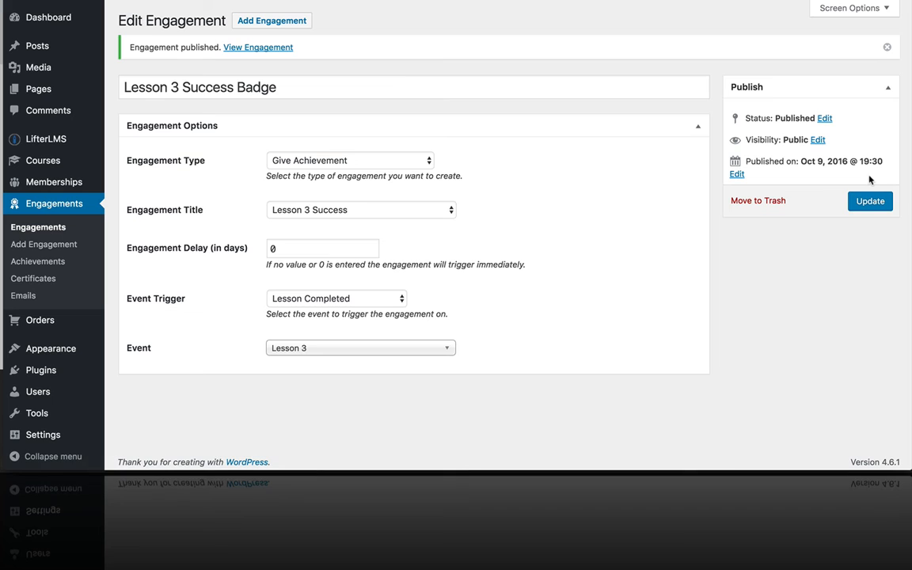
pyautogui.moveTo(47, 16)
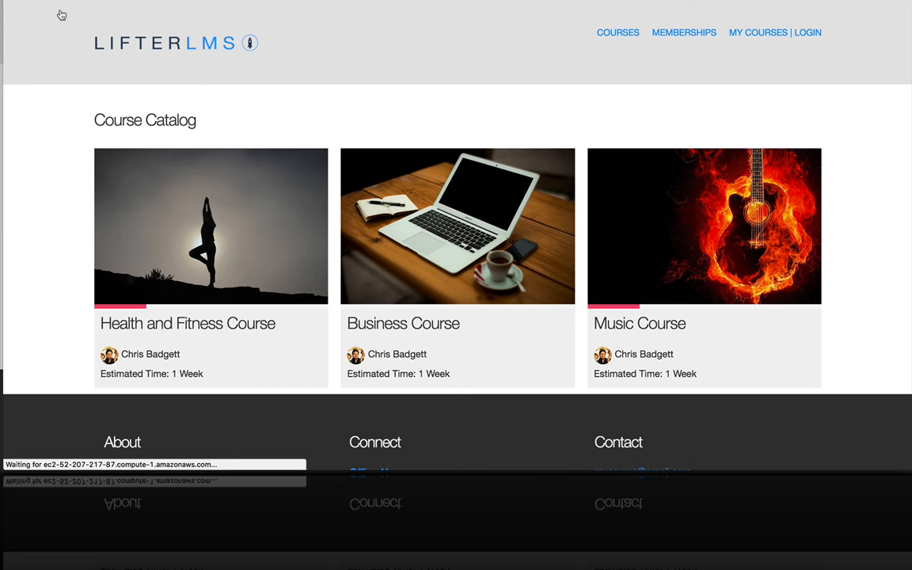
# - Complete Health and Fitness Lesson 3 after playing its video, then view My Courses
pyautogui.click(211, 226)
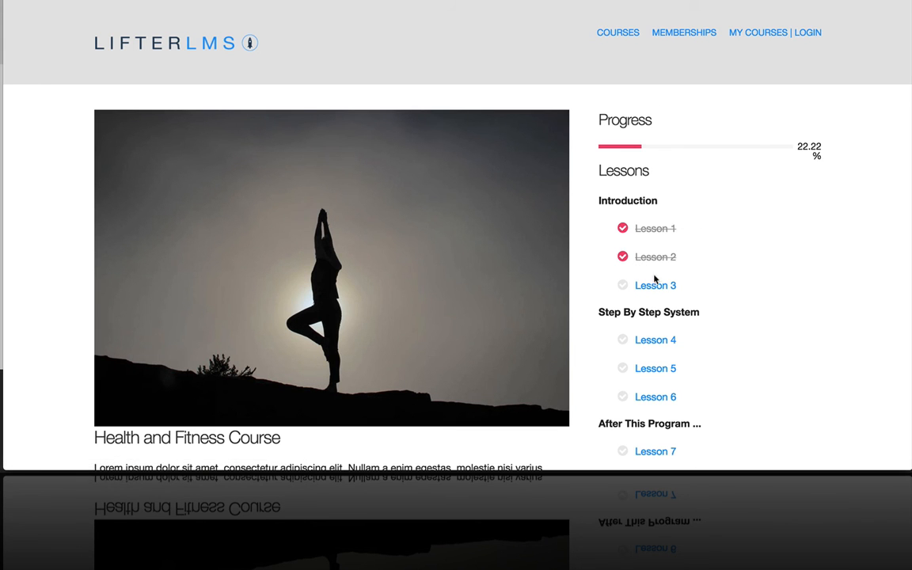
pyautogui.click(655, 285)
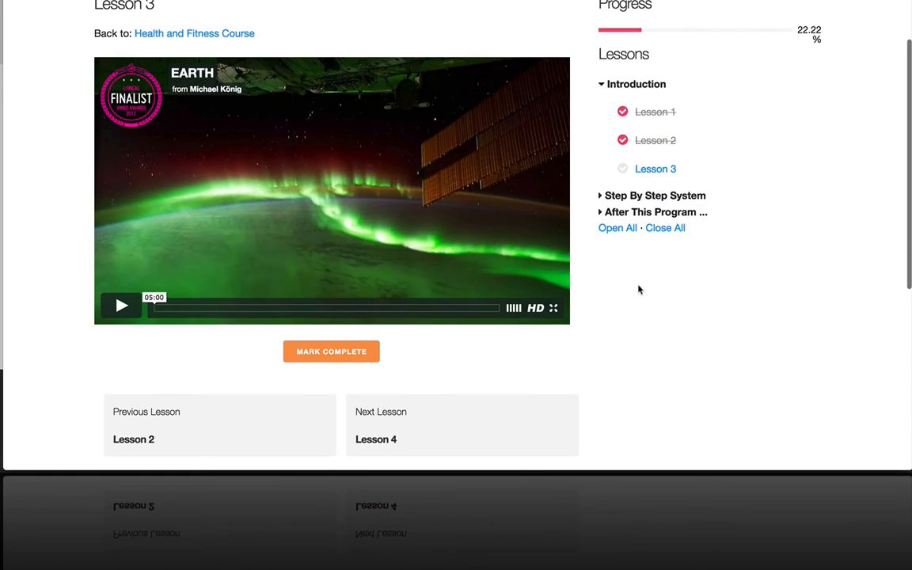
pyautogui.click(121, 305)
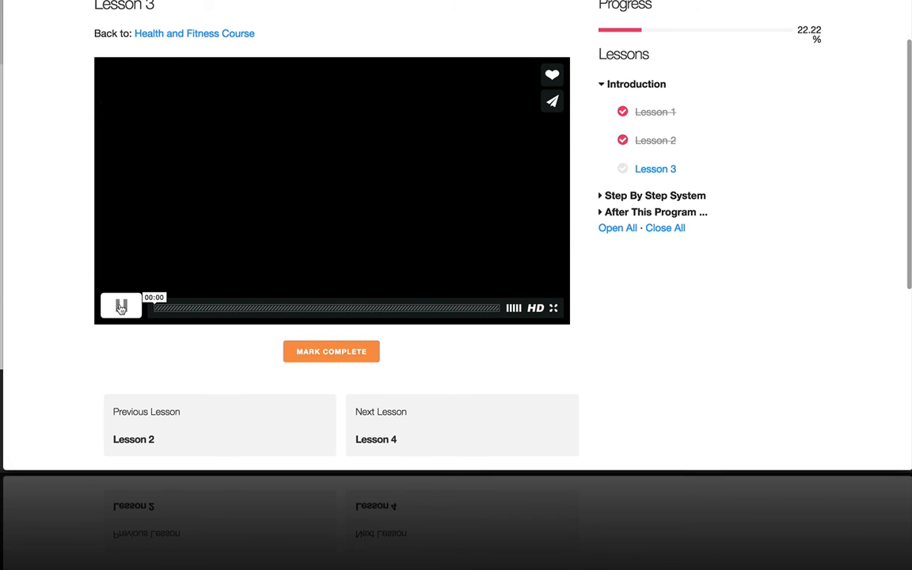
pyautogui.click(120, 307)
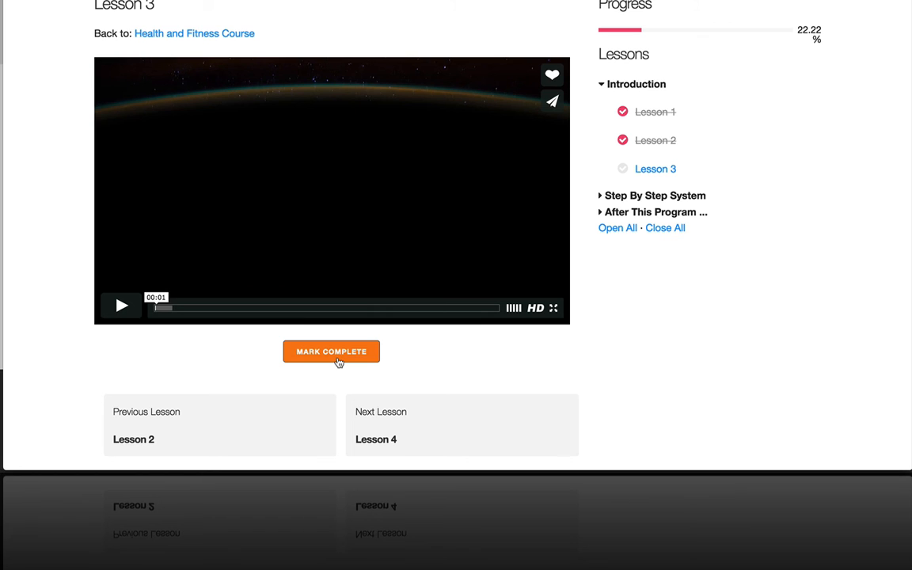
pyautogui.click(331, 352)
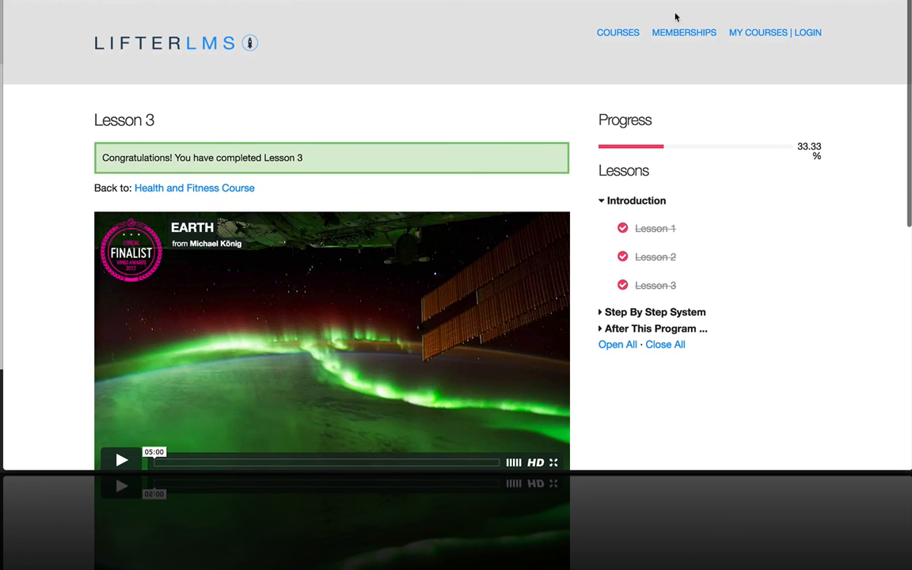
pyautogui.click(757, 32)
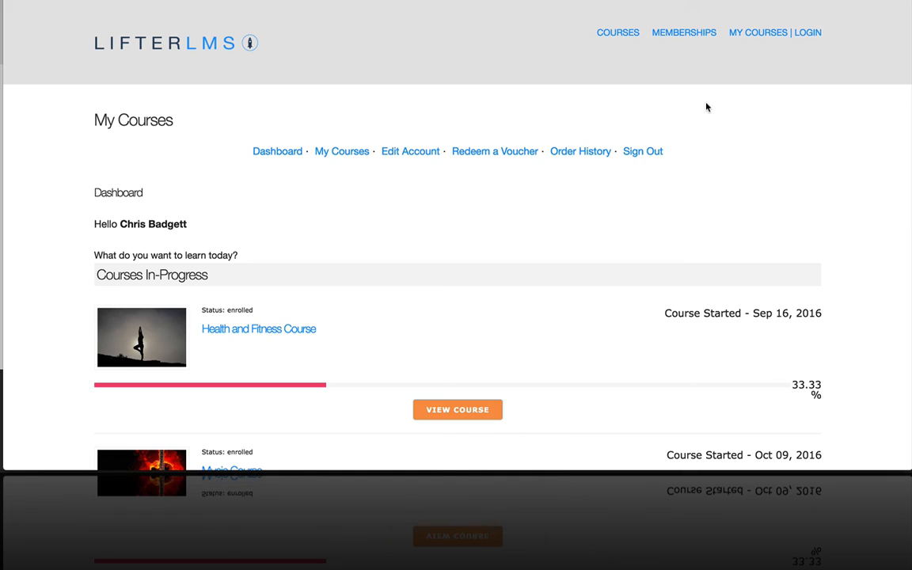
pyautogui.scroll(-3)
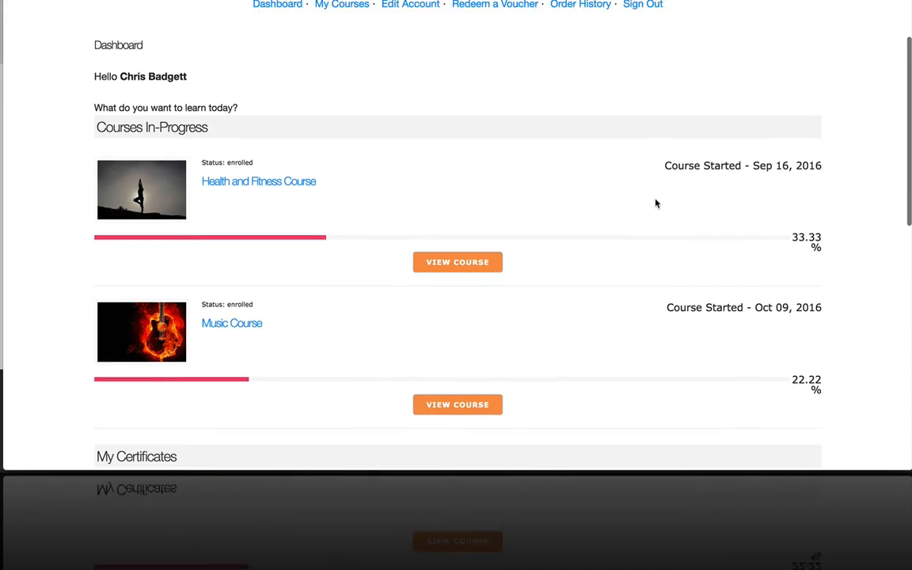
pyautogui.scroll(-3)
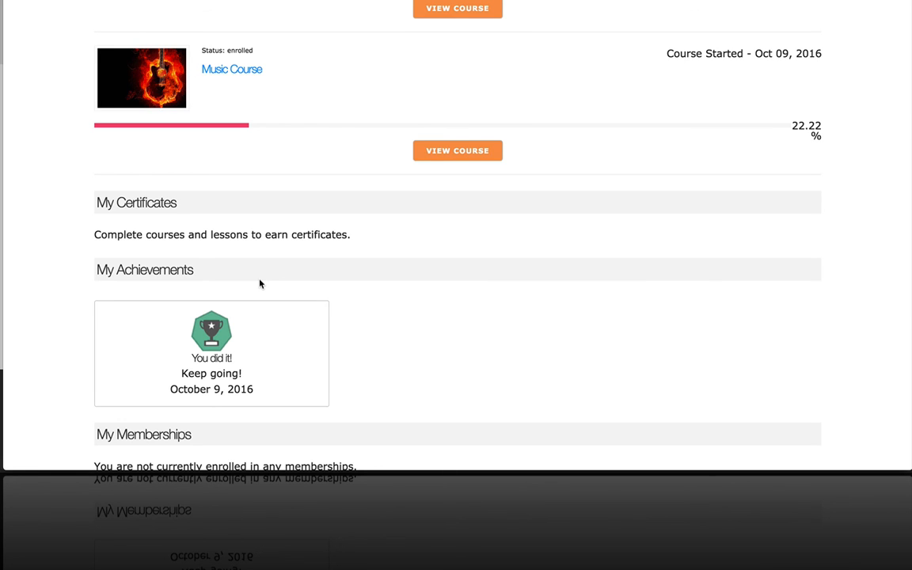
pyautogui.scroll(3)
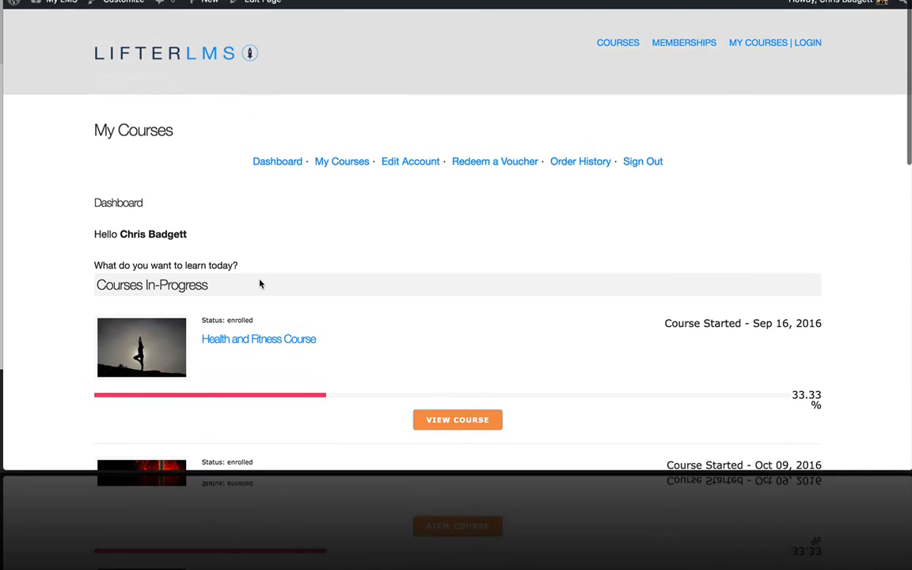
pyautogui.scroll(3)
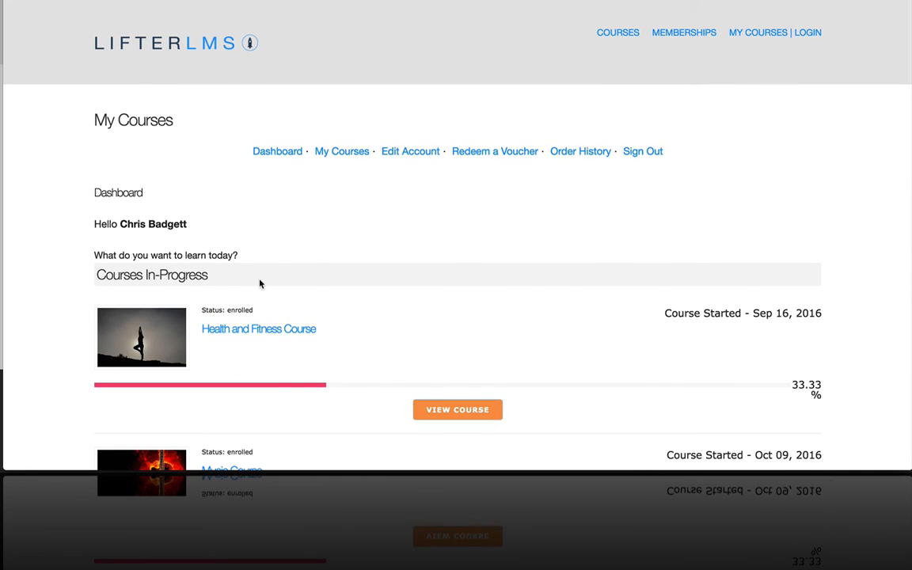